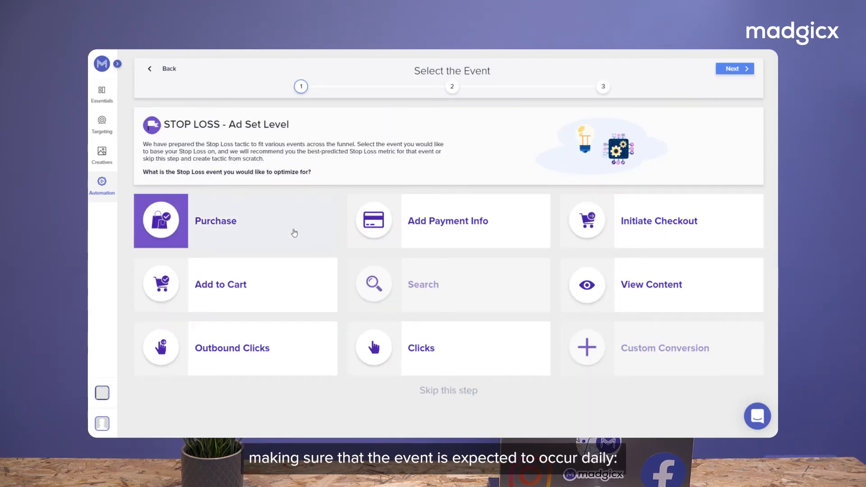
# - Select Purchase as the Stop Loss event and continue to the Set Up step
pyautogui.click(232, 347)
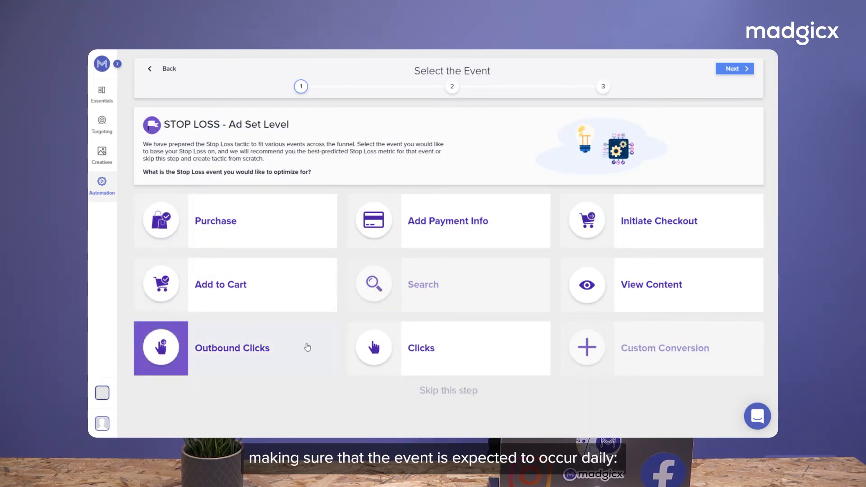
pyautogui.click(374, 348)
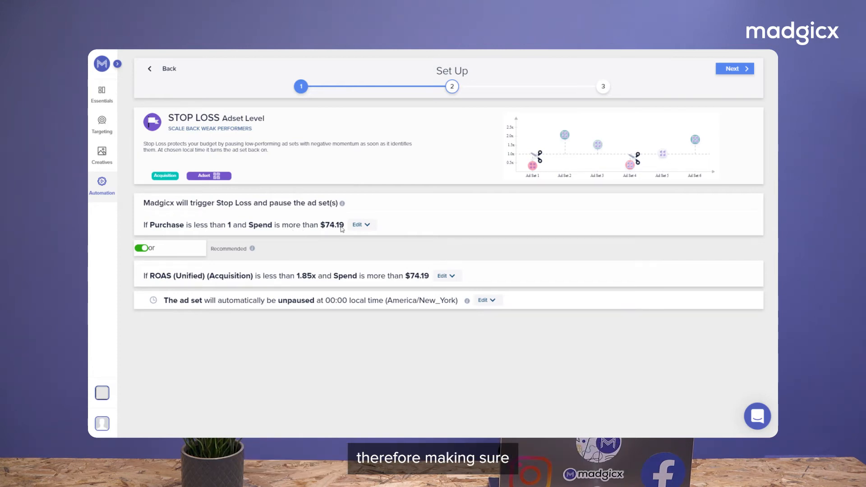
# - Expand the 'Purchase less than 1 and Spend more than $74.19' condition for editing
pyautogui.click(357, 224)
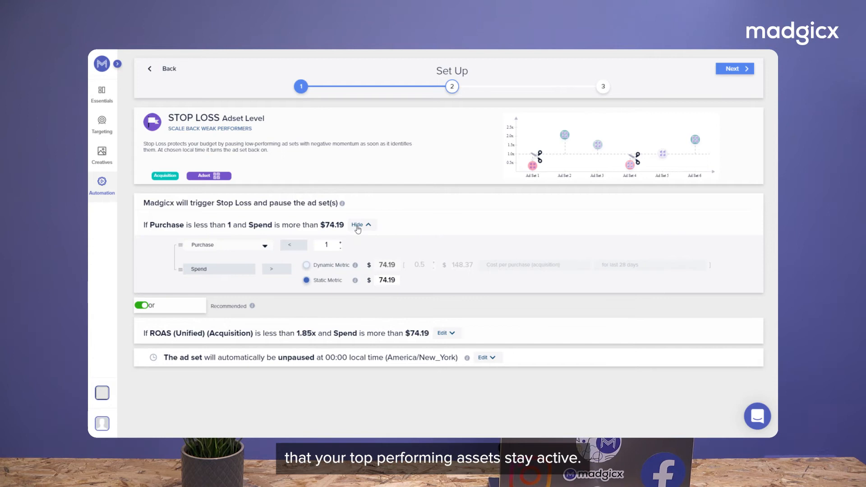
pyautogui.moveTo(330, 268)
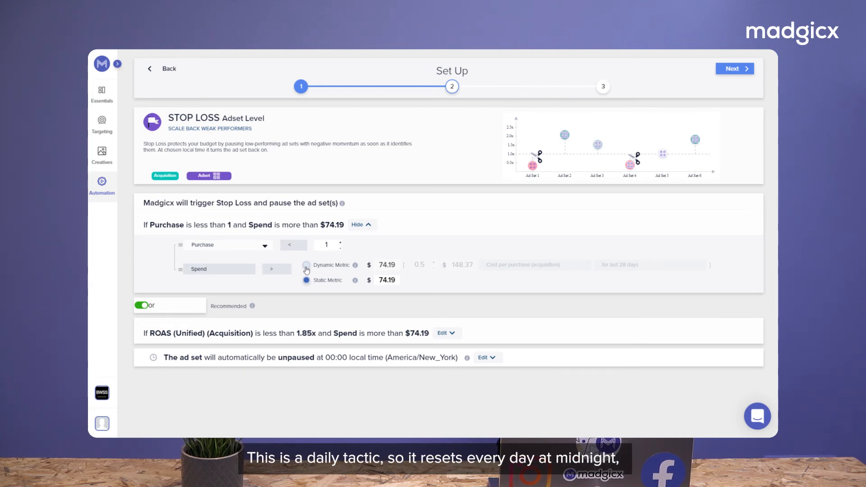
pyautogui.click(307, 265)
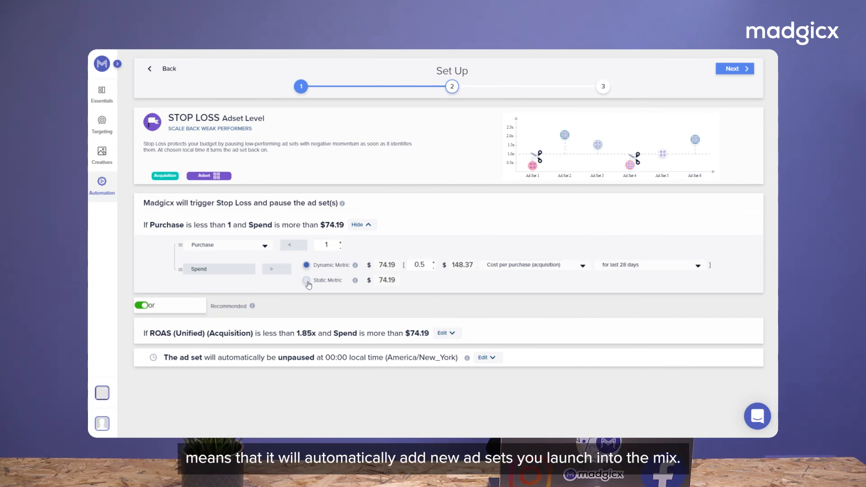
pyautogui.click(307, 280)
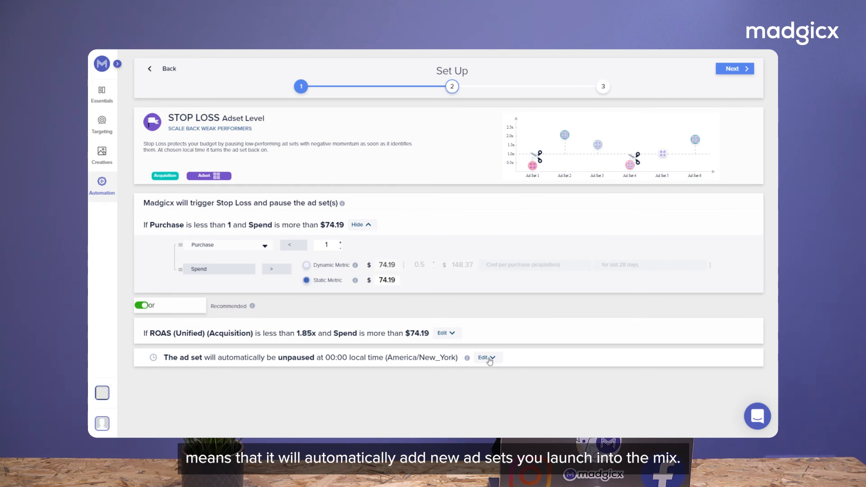
# - Expand the automatic unpause row to reveal the 00:00 reset time schedule
pyautogui.click(485, 357)
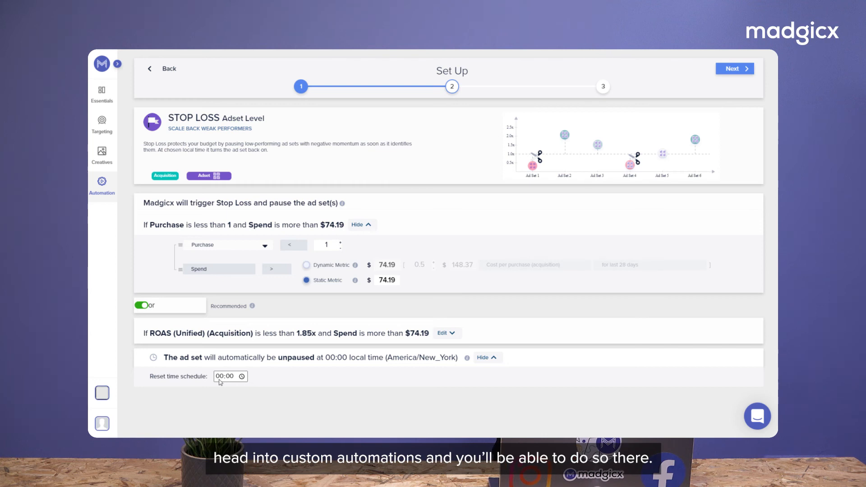
pyautogui.moveTo(715, 93)
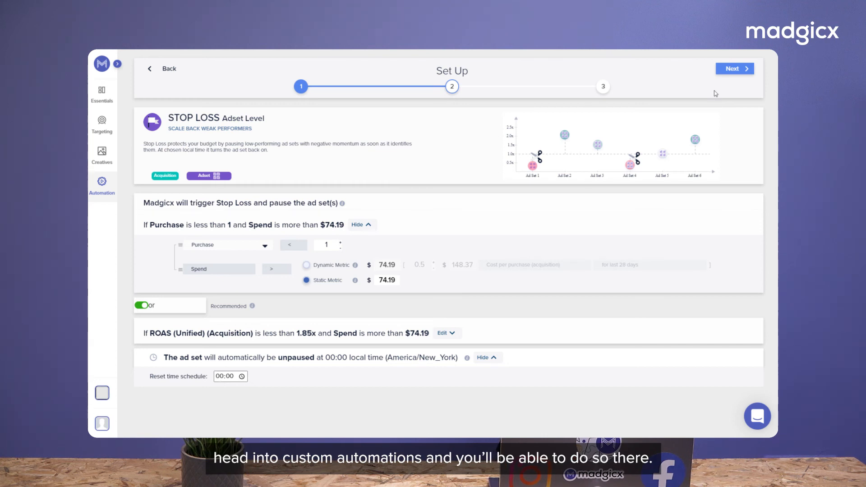